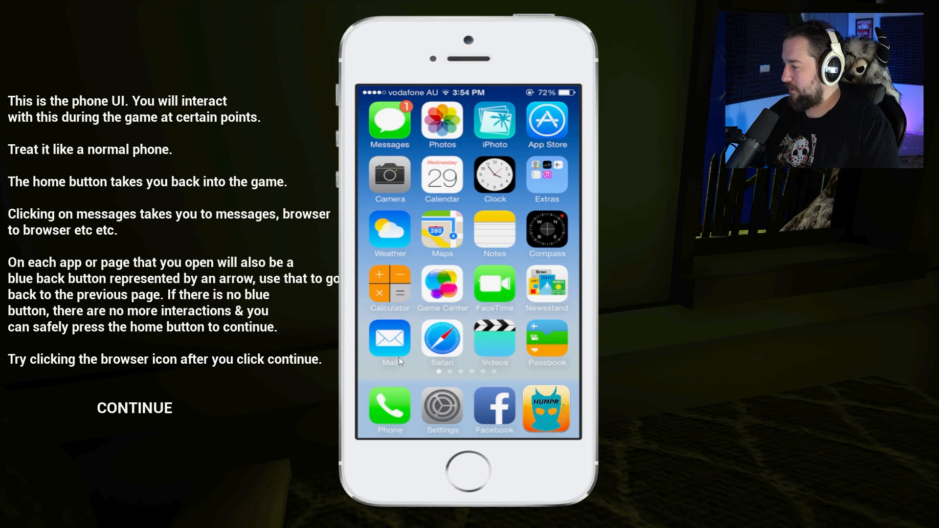
Step: Open the phone's Messages app to read the unread 'have you heard from him' text
click(134, 408)
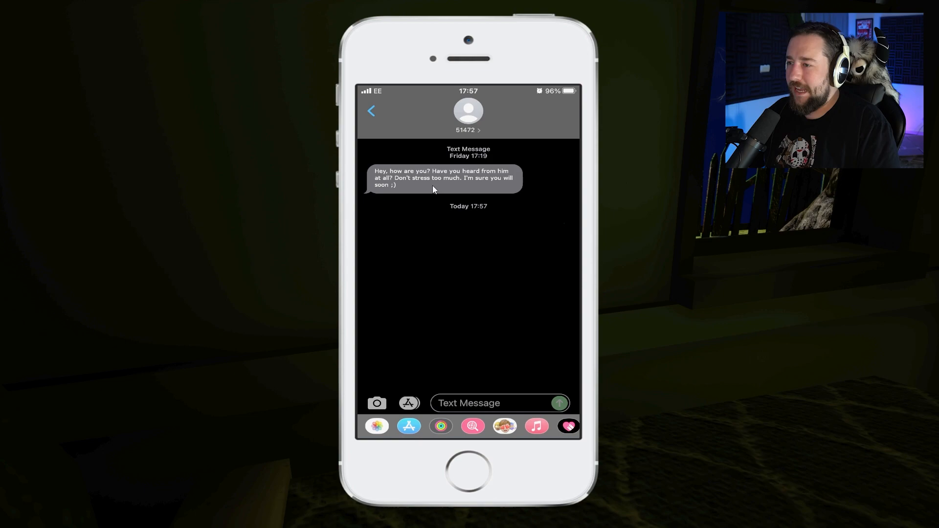
Step: Exit the message thread back to the phone's app home screen
click(558, 403)
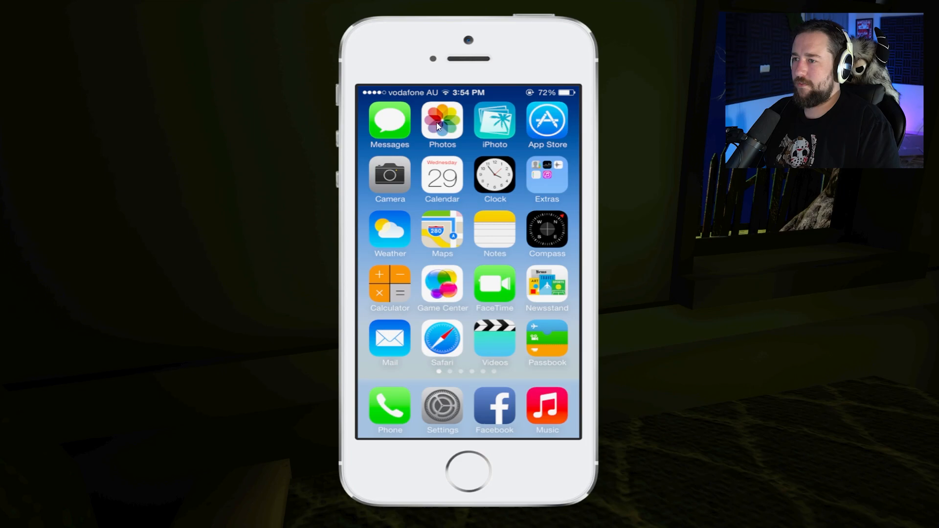
mouse_move(547, 242)
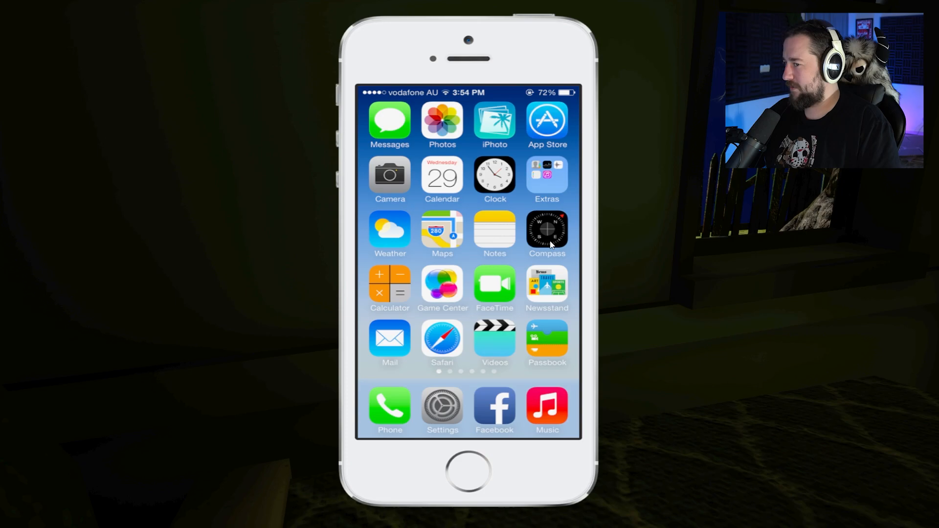
mouse_move(547, 291)
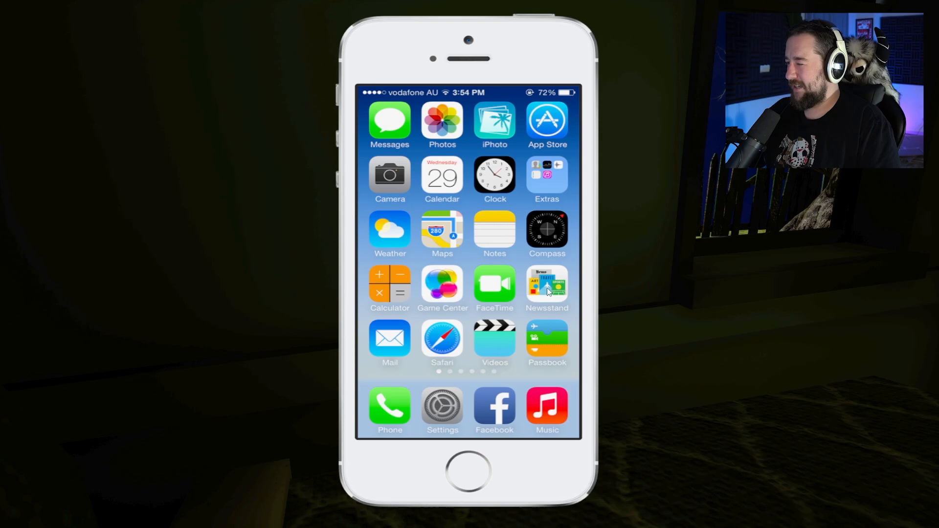
mouse_move(546, 340)
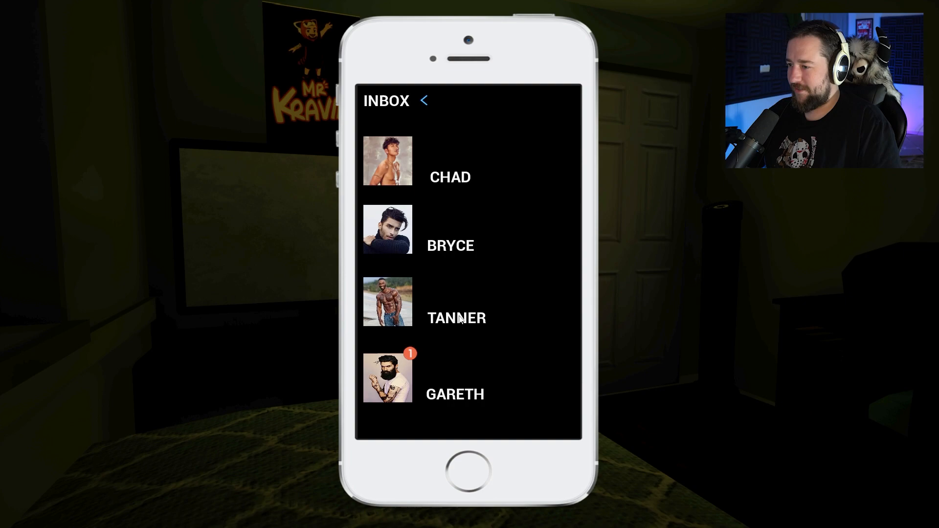
Step: Open Gareth's Humpr chat, ending with 'A surprise? For me?'
click(454, 377)
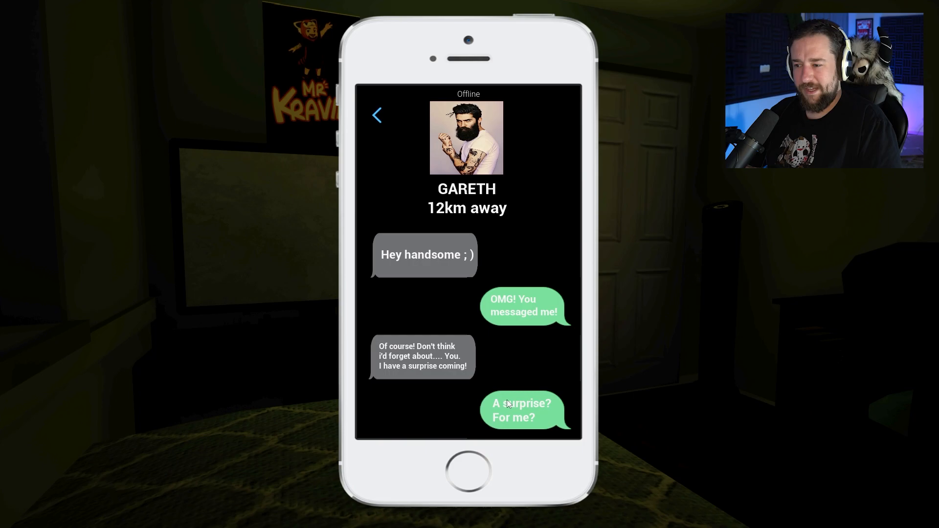
click(376, 115)
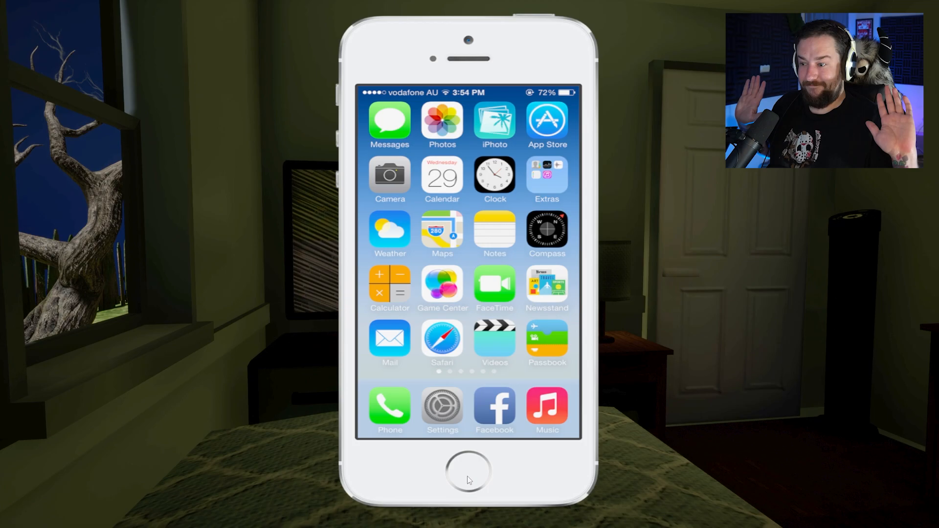
Step: Launch the Maps app showing Whitwell and Breachwood Green
click(442, 232)
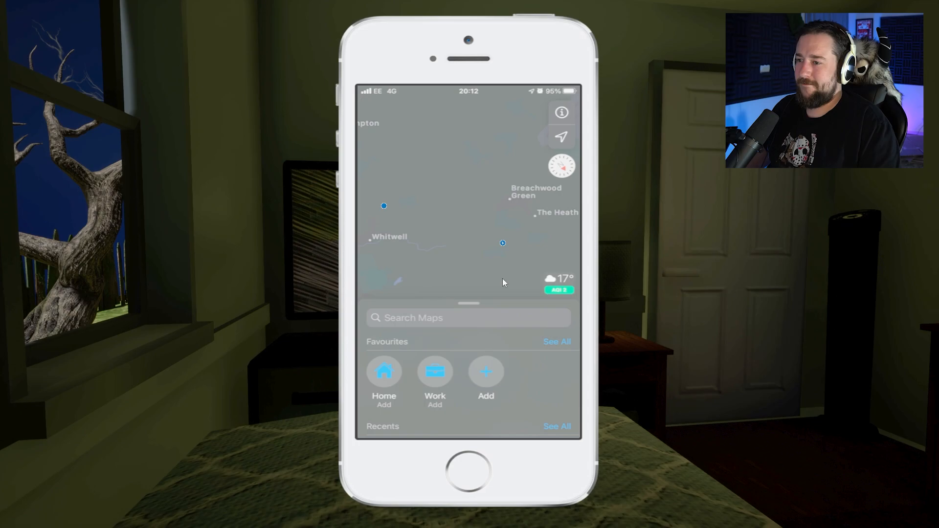